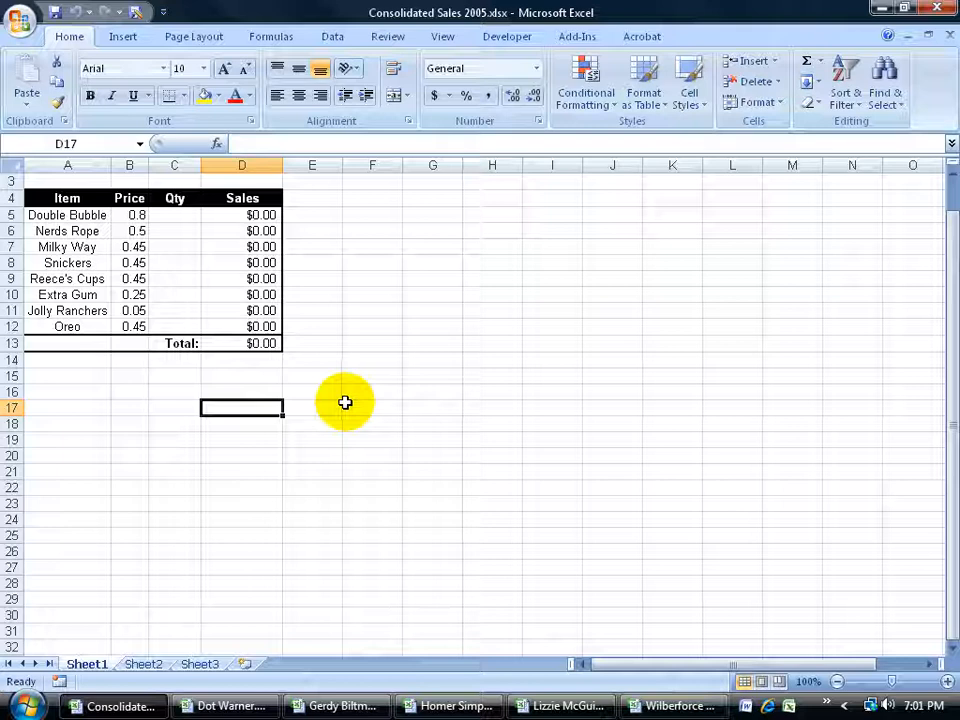
Step: Select the empty Qty cells C5:C12, then view the Dot Warner and Gerdy Biltmoytner workbooks
left_click_drag(174, 215, 174, 326)
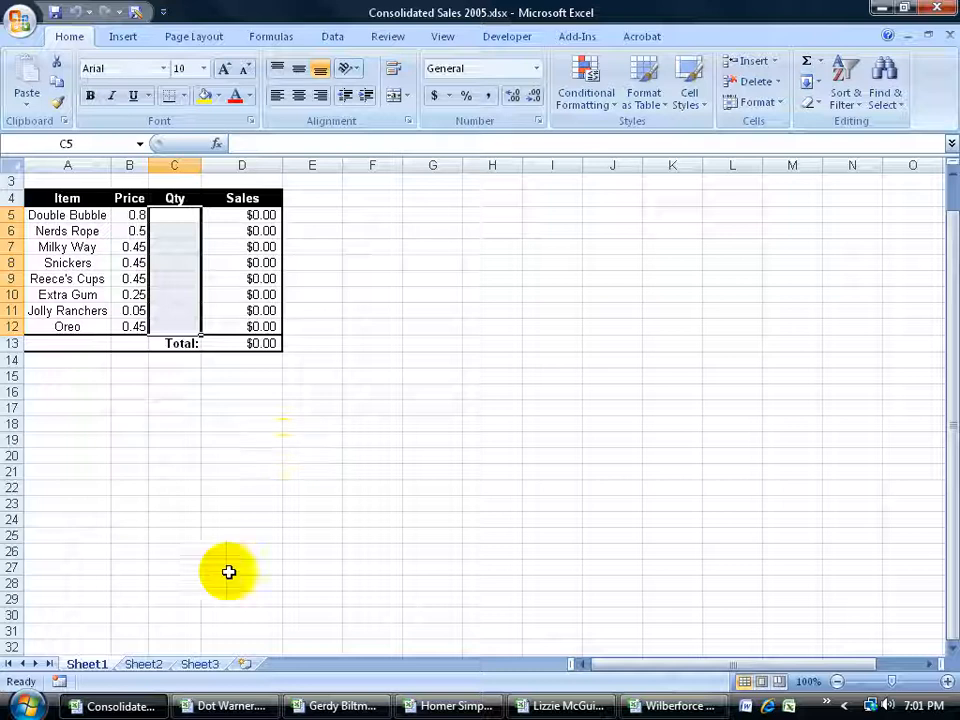
left_click(225, 705)
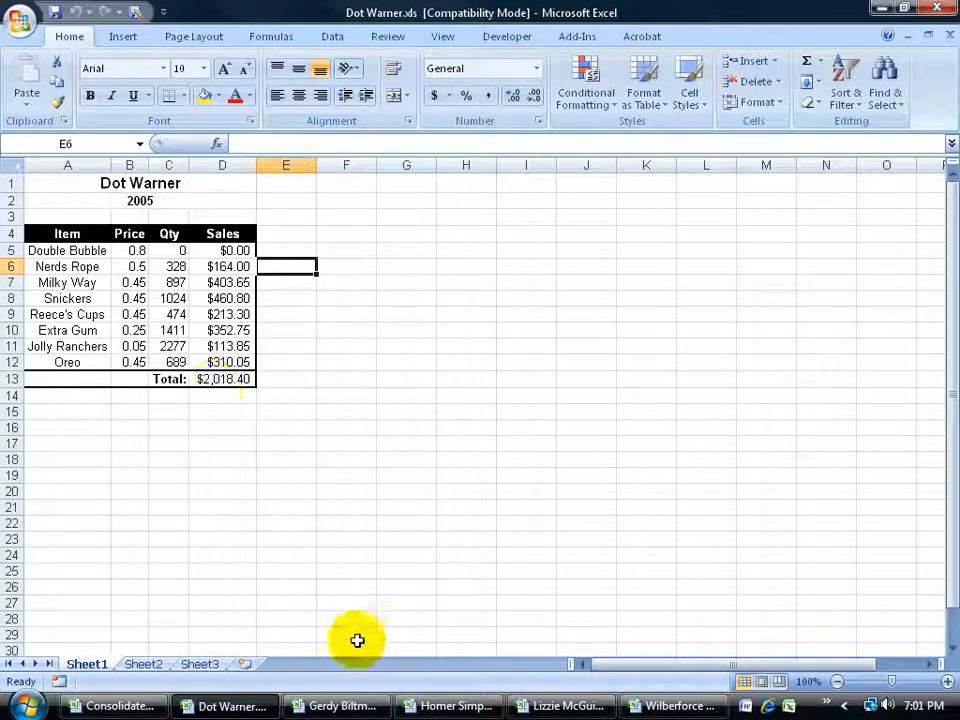
left_click(338, 705)
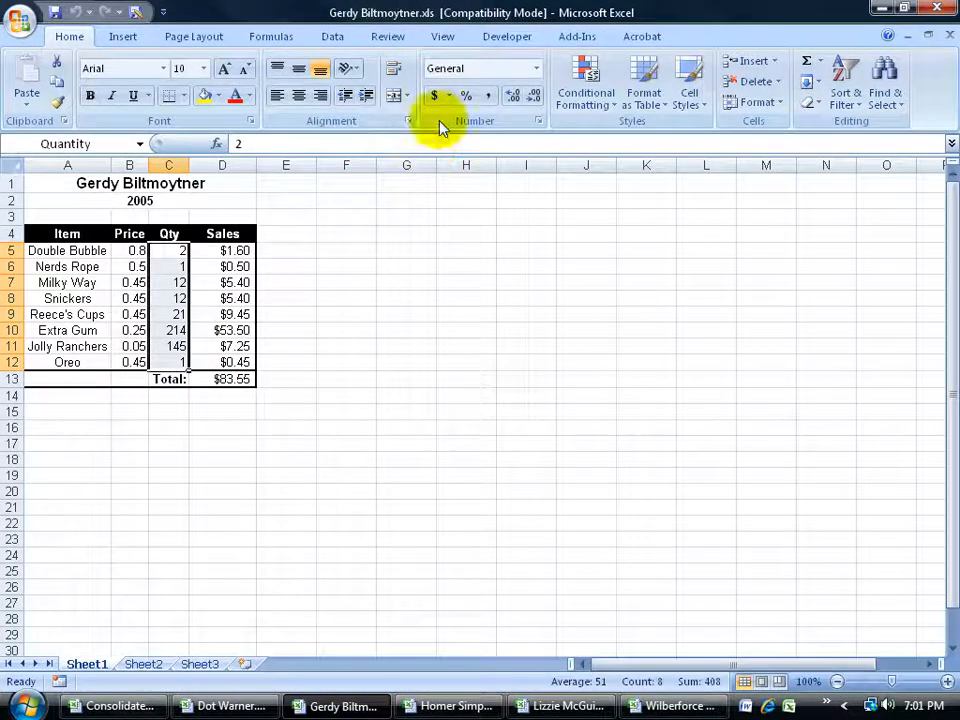
Step: Tile all six open sales workbooks side by side with Arrange All
left_click(442, 36)
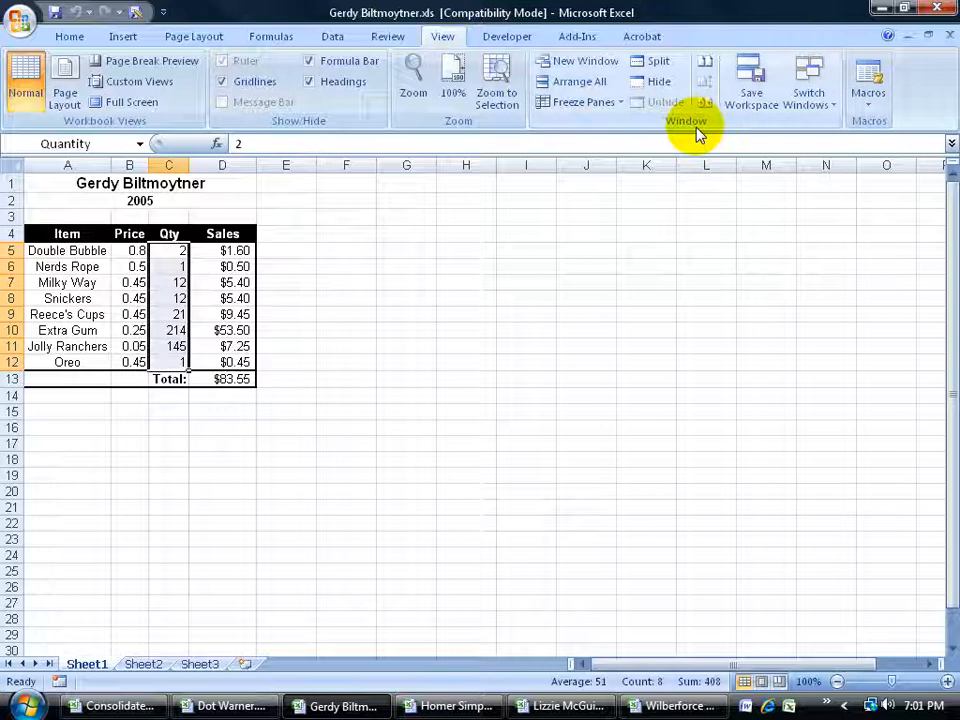
left_click(578, 81)
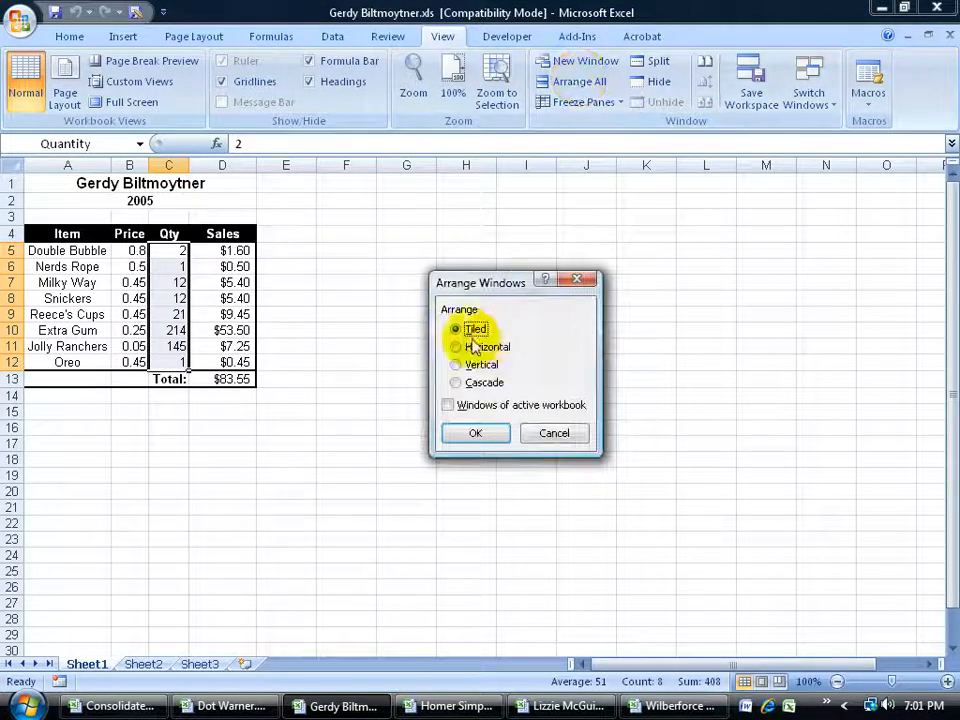
left_click(475, 432)
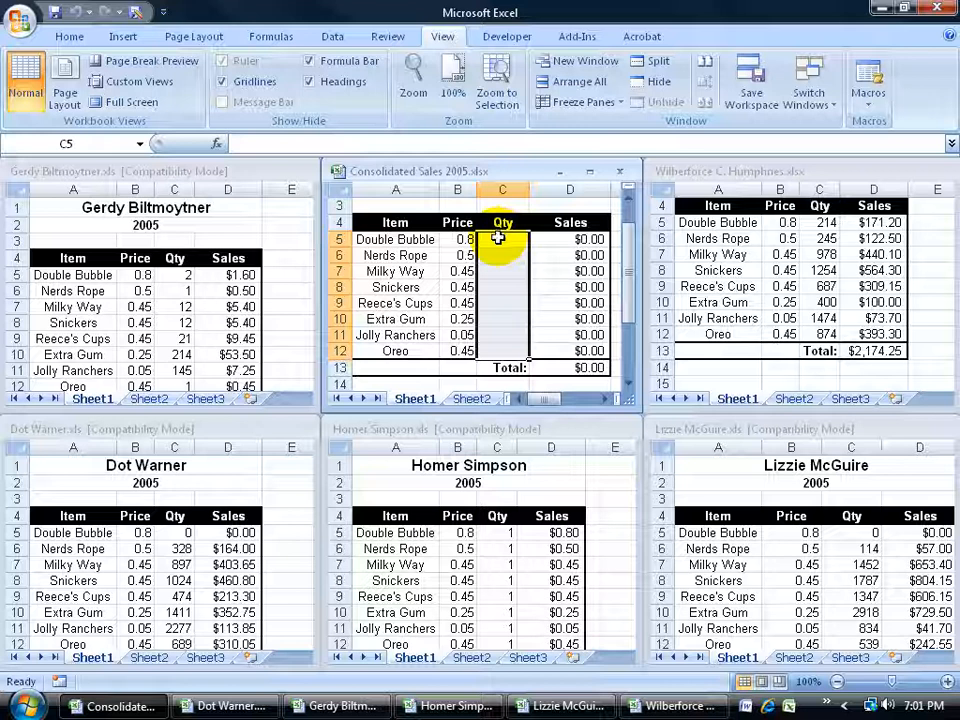
Step: Compare each workbook's C5:C12 Qty range, then return to Consolidated Sales 2005
left_click_drag(502, 238, 502, 351)
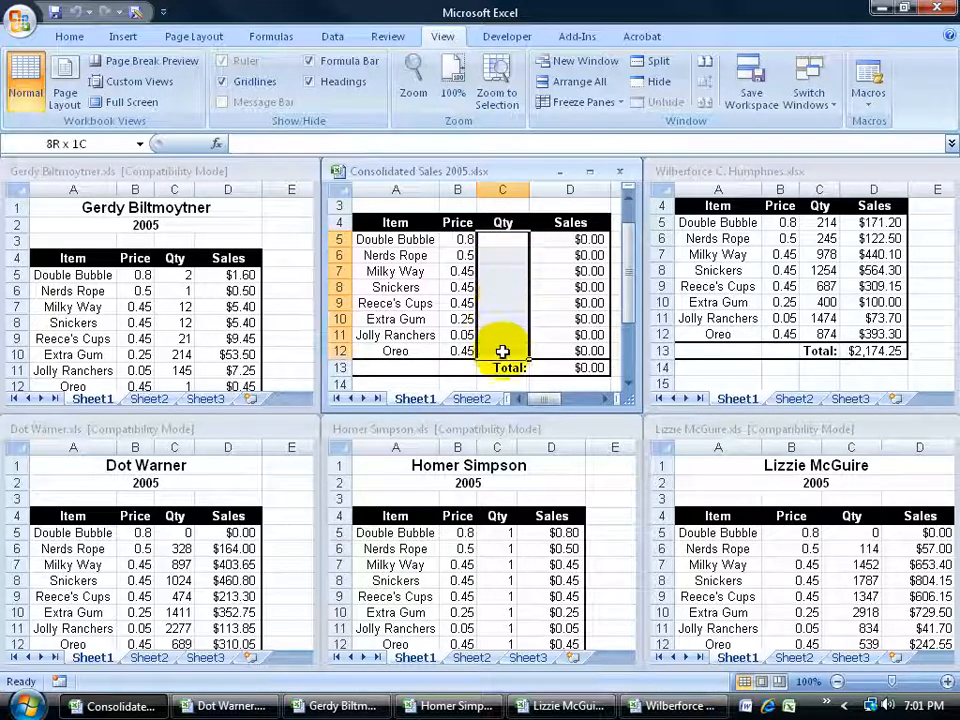
left_click(502, 342)
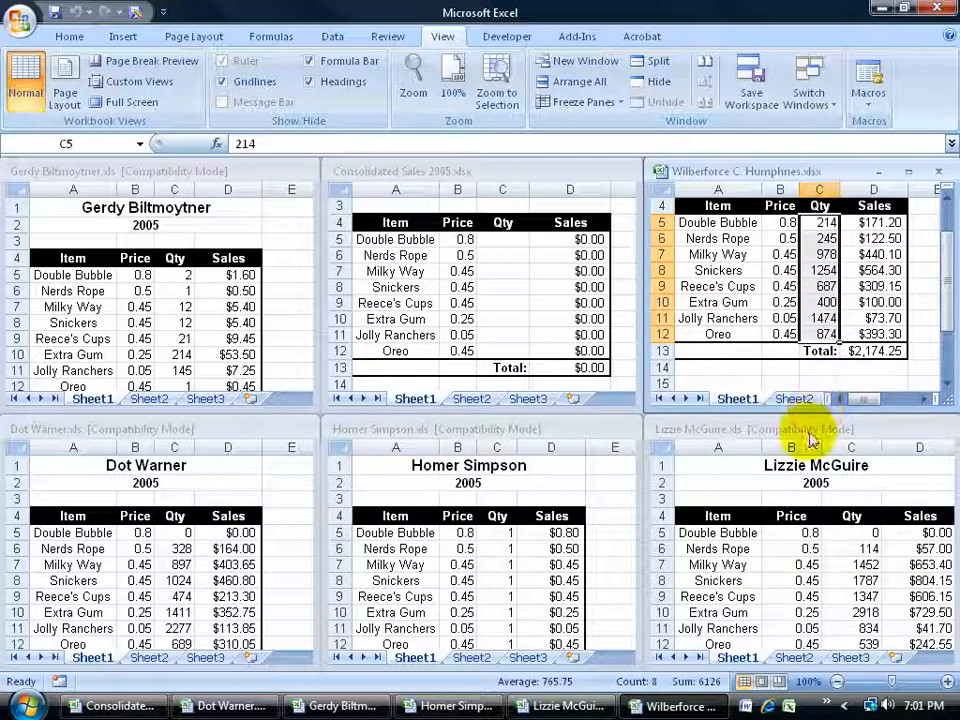
mouse_move(200, 505)
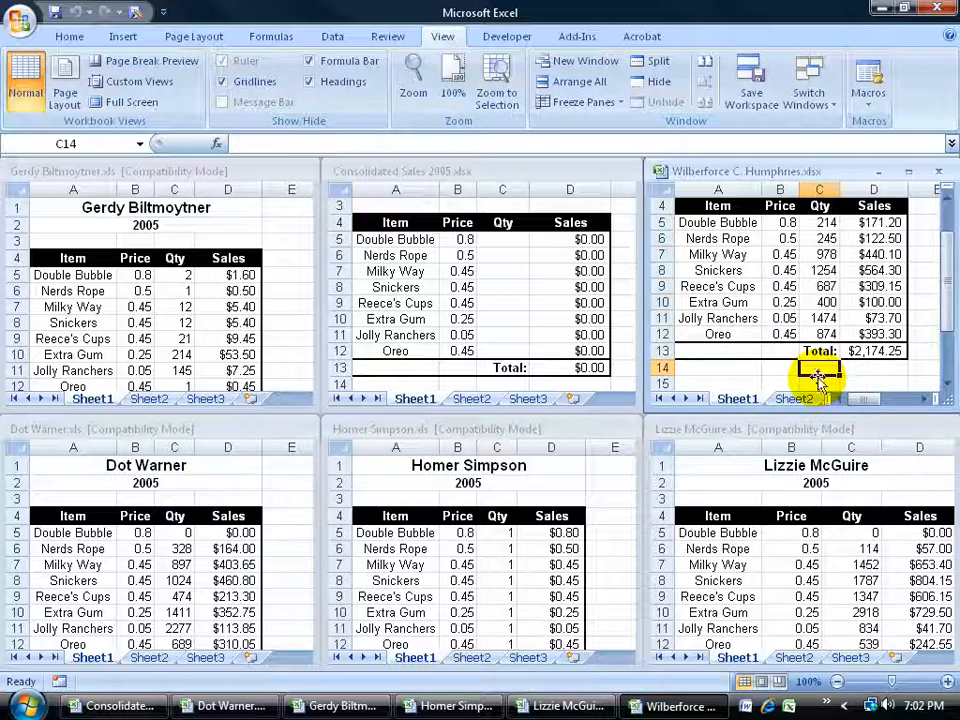
mouse_move(880, 470)
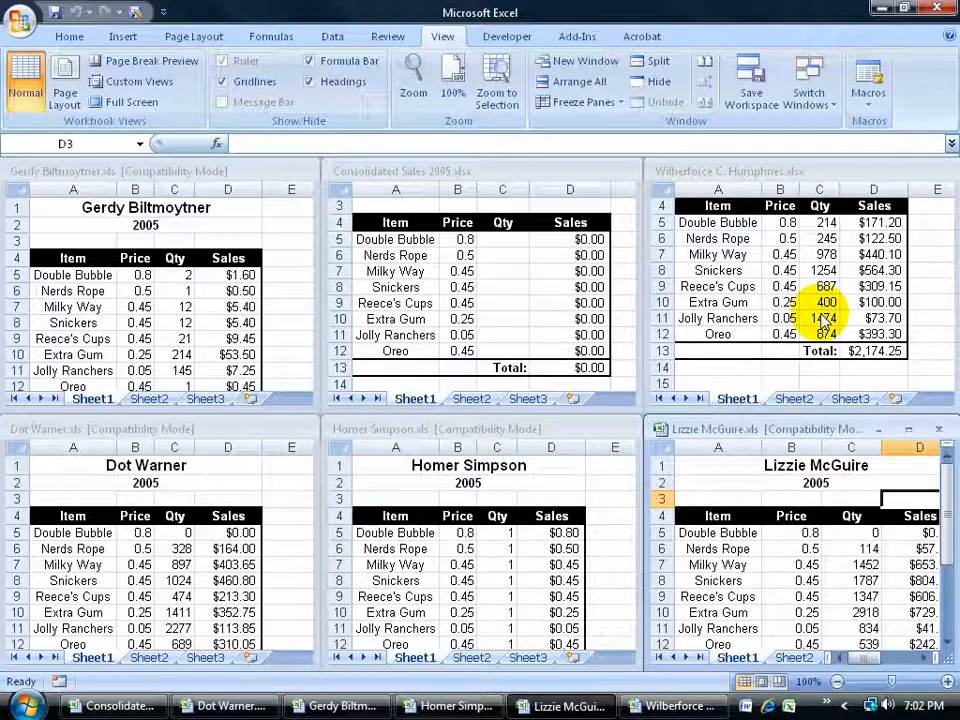
left_click(502, 238)
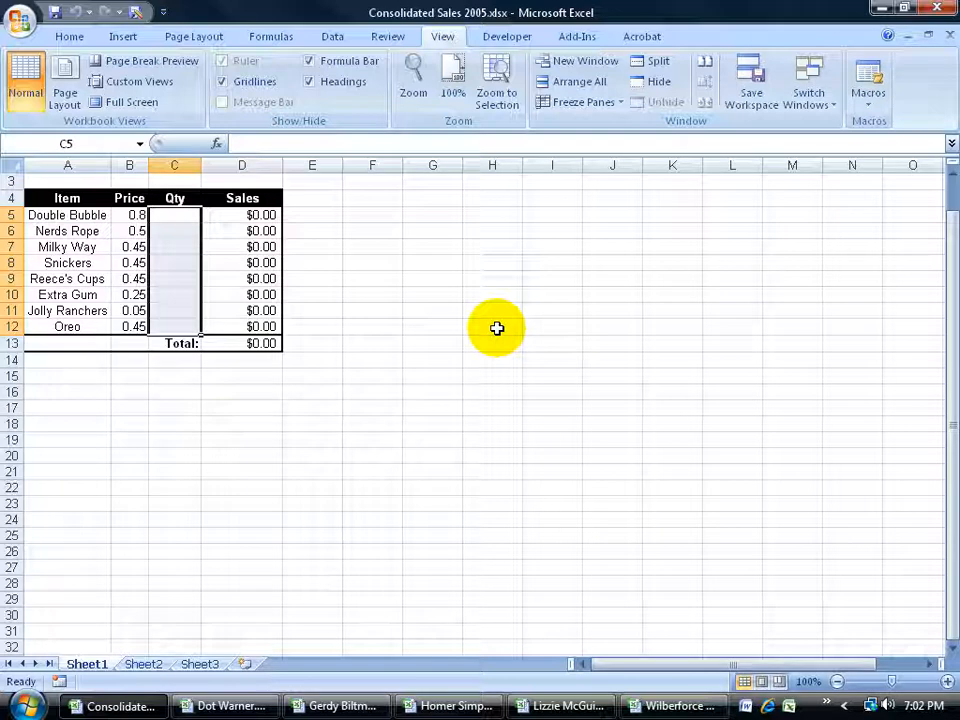
Step: Bring up the Consolidate dialog and confirm Sum as the combining function
left_click(332, 36)
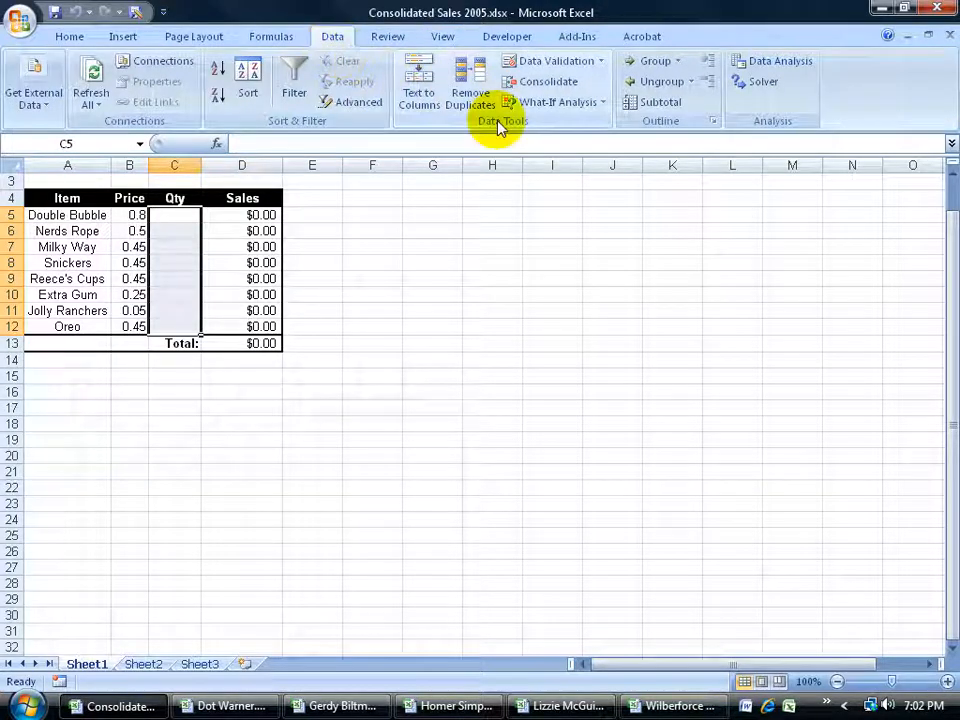
left_click(547, 81)
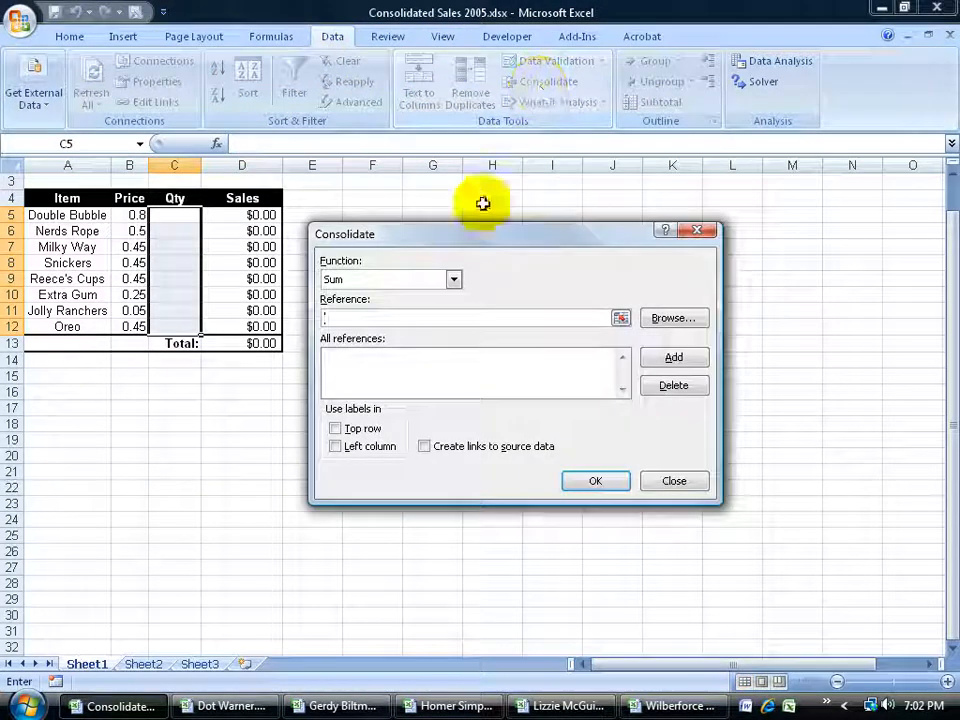
mouse_move(393, 277)
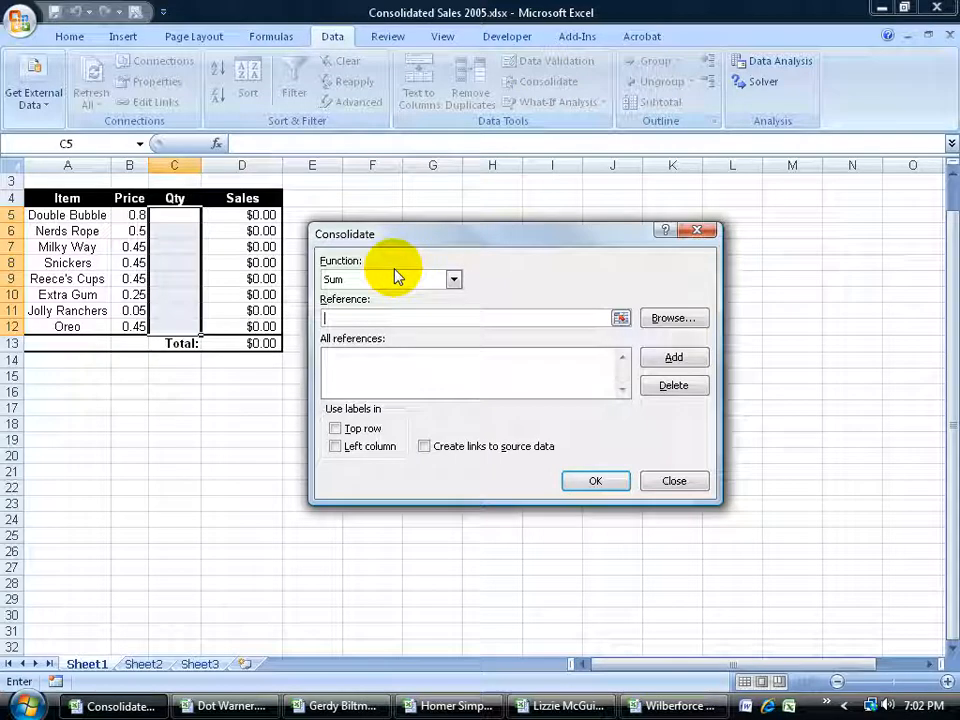
left_click(453, 279)
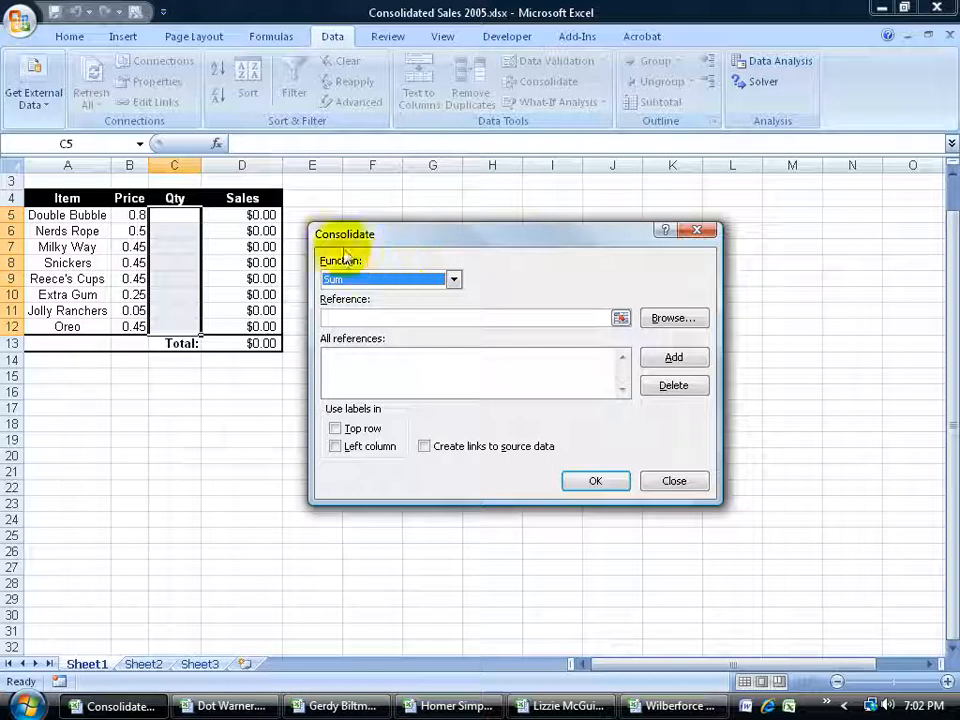
mouse_move(190, 232)
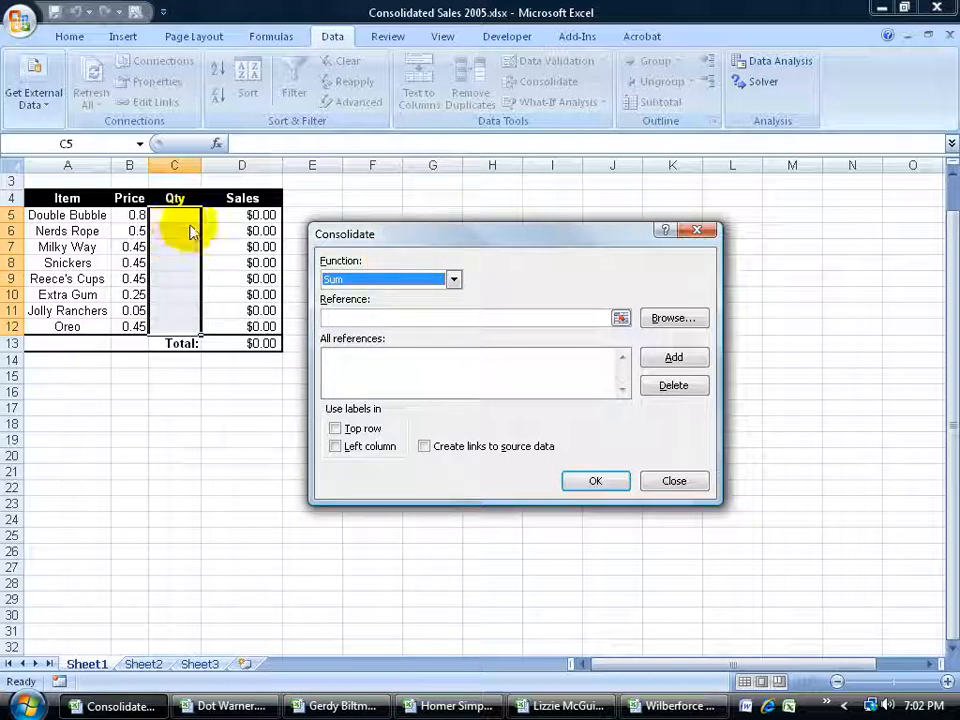
mouse_move(175, 343)
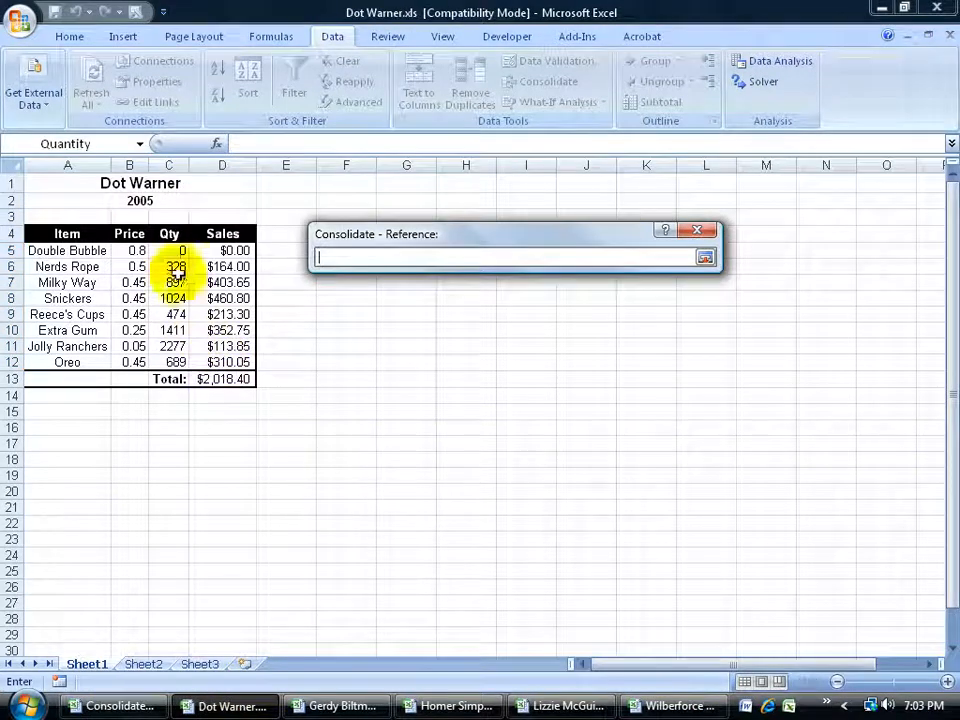
Step: Add C5:C12 Qty ranges from Dot Warner, Gerdy, Homer, Lizzie and Wilberforce workbooks
left_click_drag(168, 250, 168, 362)
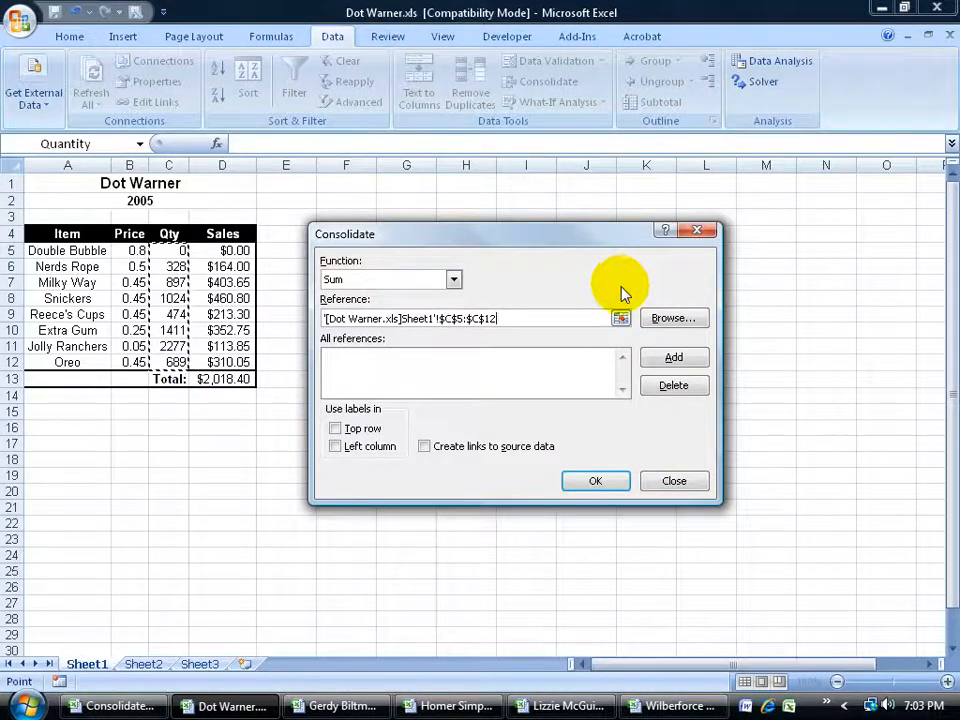
left_click(673, 357)
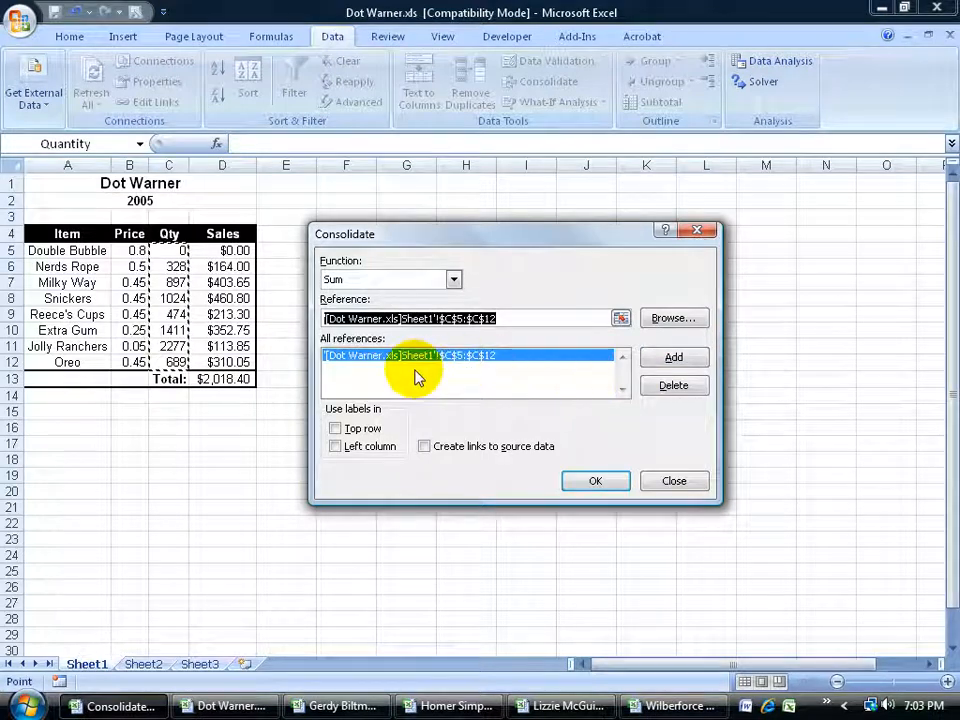
left_click(621, 318)
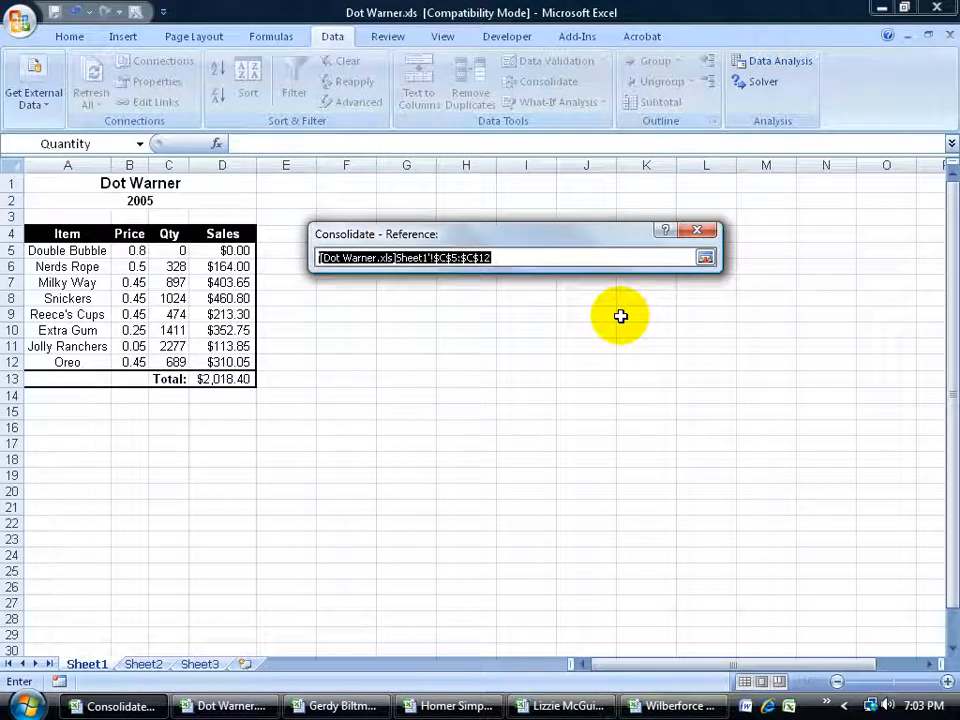
left_click(337, 705)
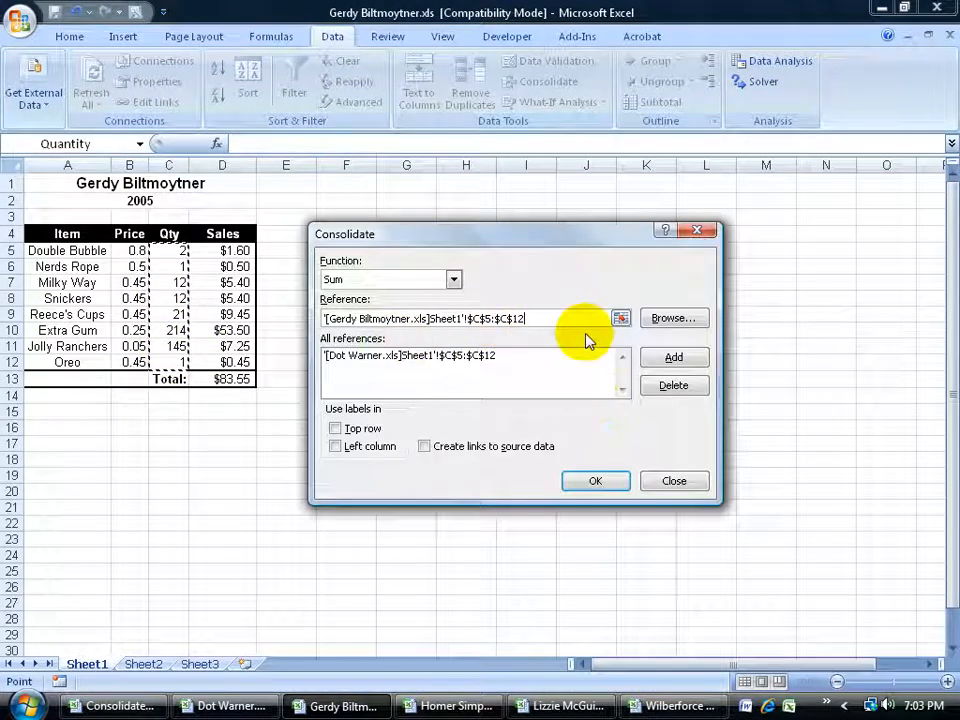
left_click(673, 358)
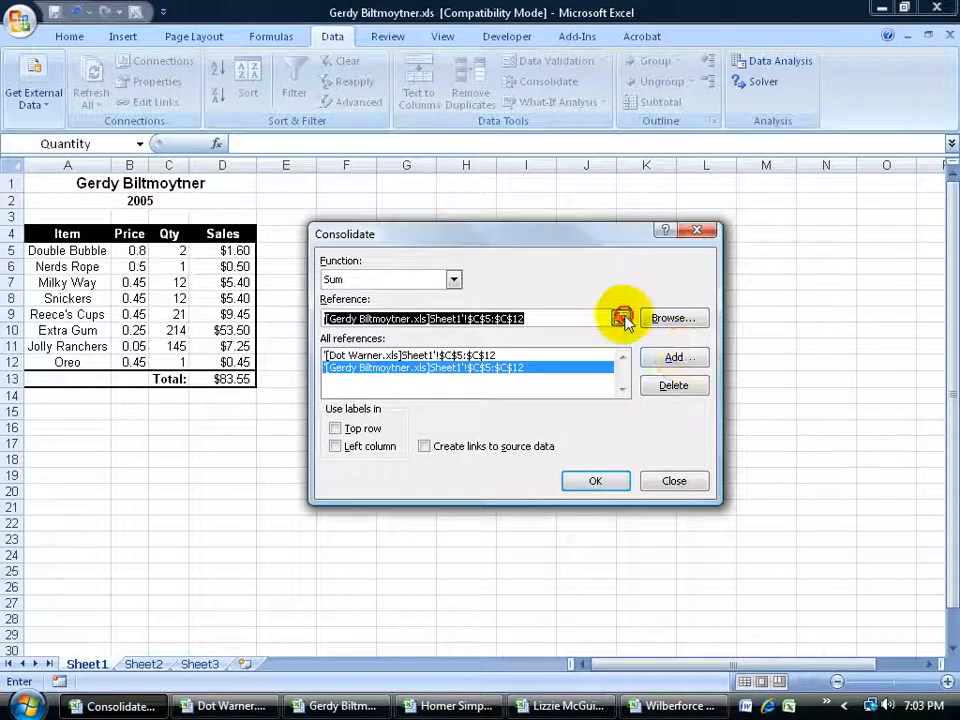
left_click(622, 317)
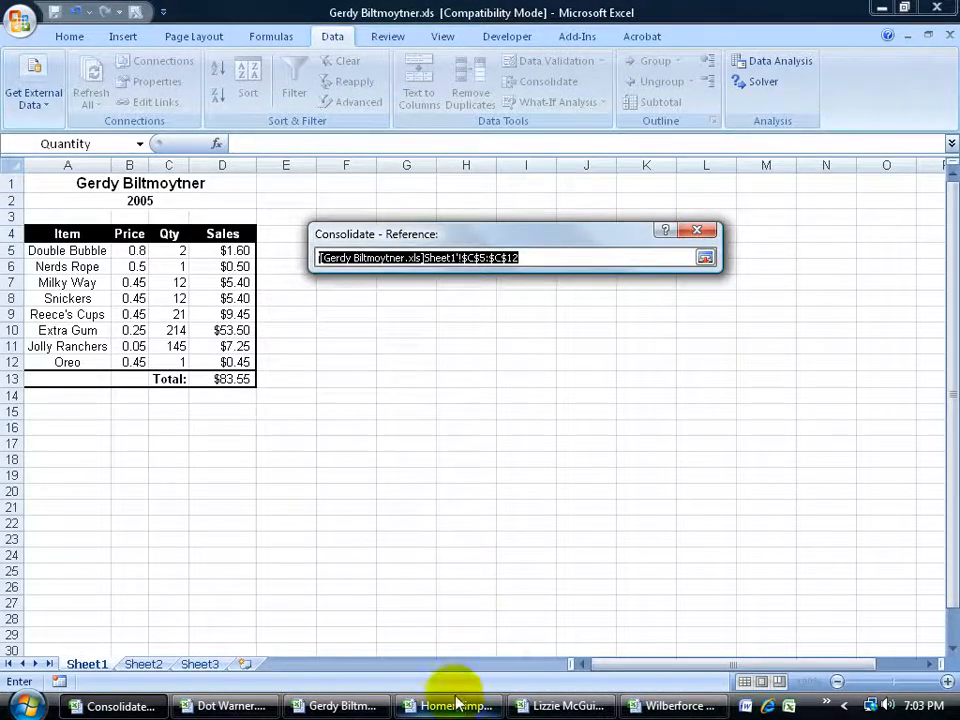
left_click(452, 705)
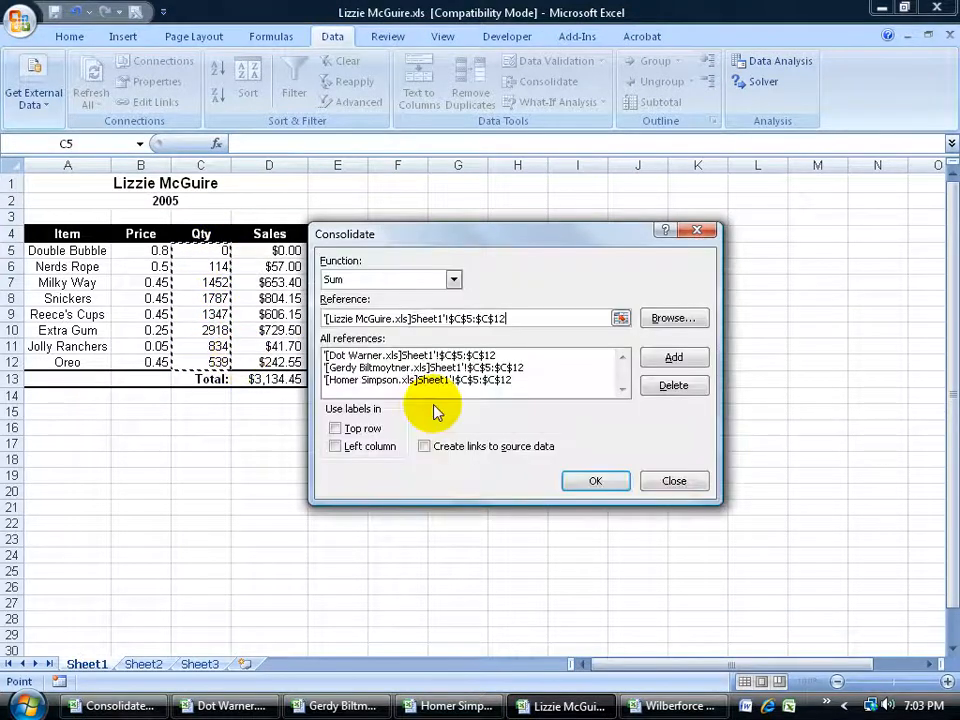
left_click(620, 318)
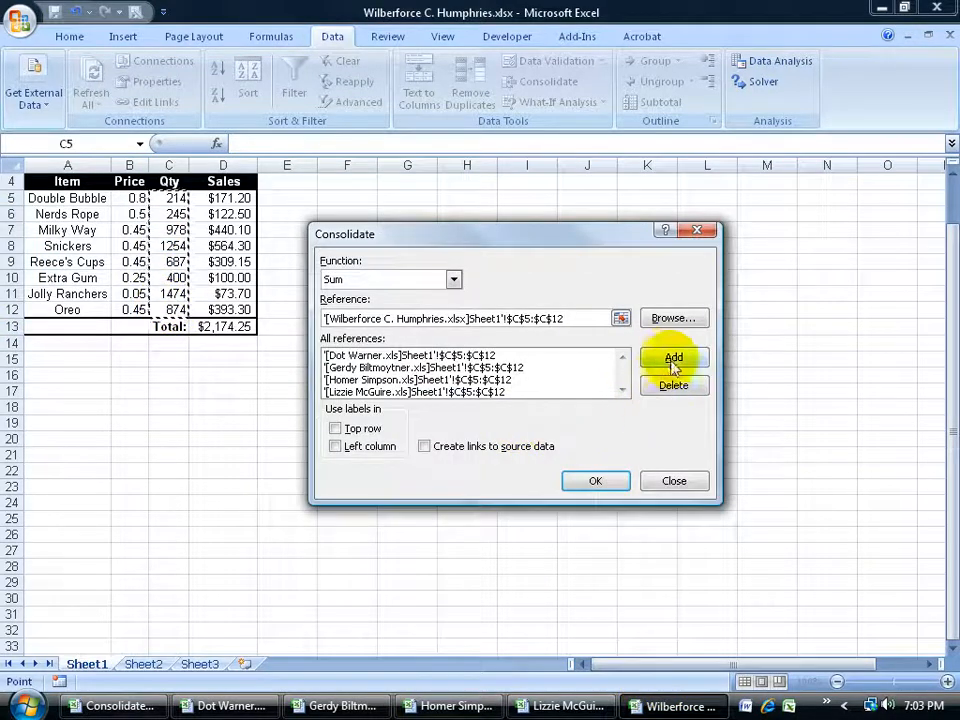
left_click(673, 357)
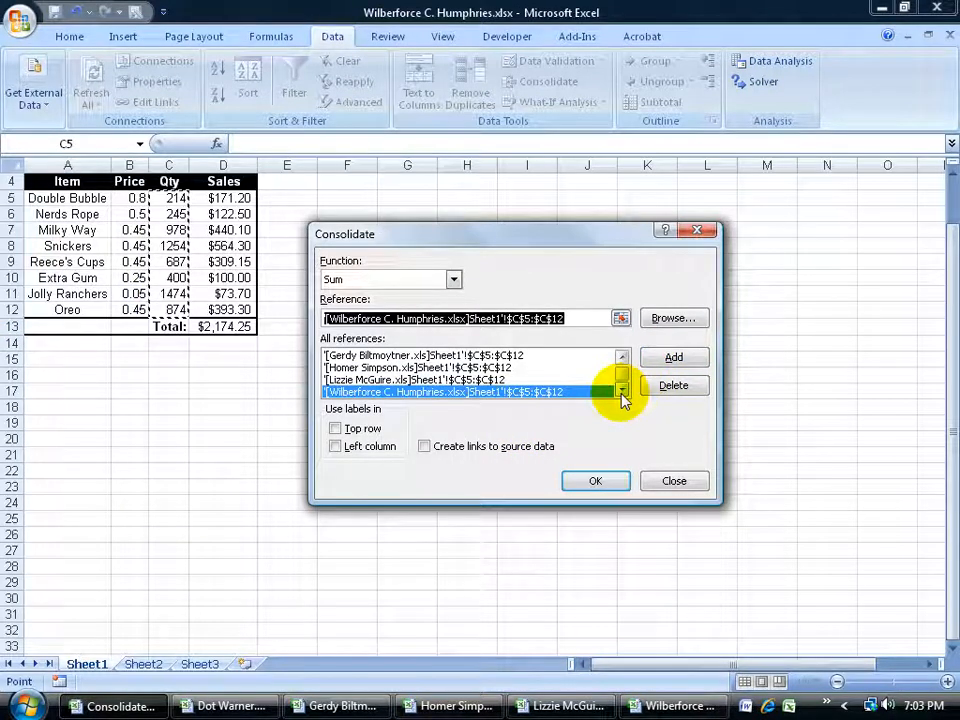
Step: Enable Create links to source data and run the five-range Sum consolidation
left_click(424, 446)
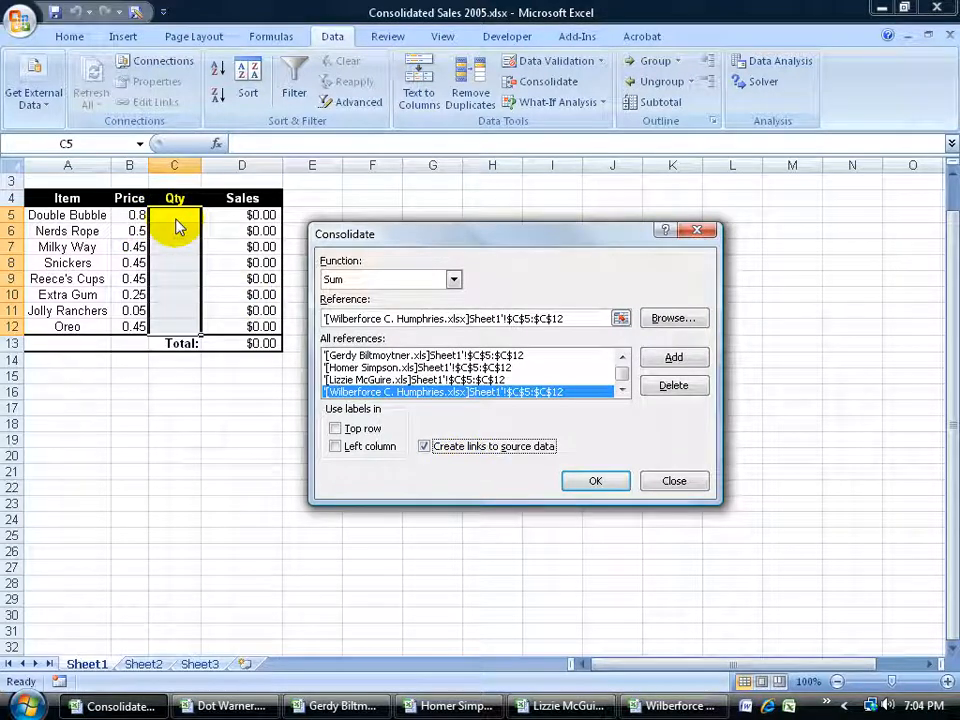
left_click(595, 481)
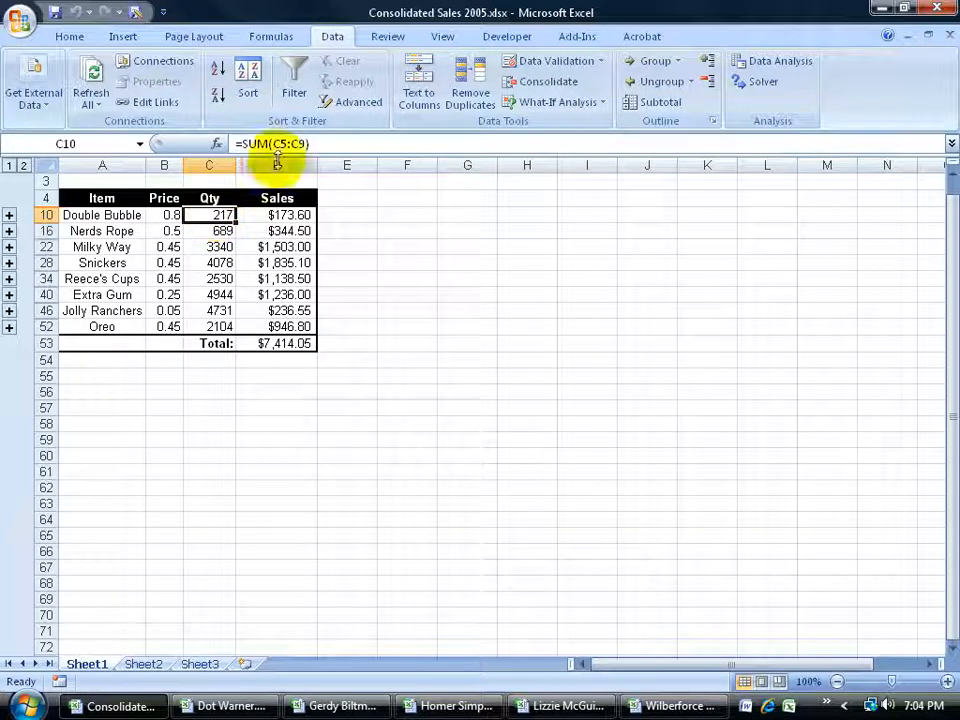
mouse_move(278, 160)
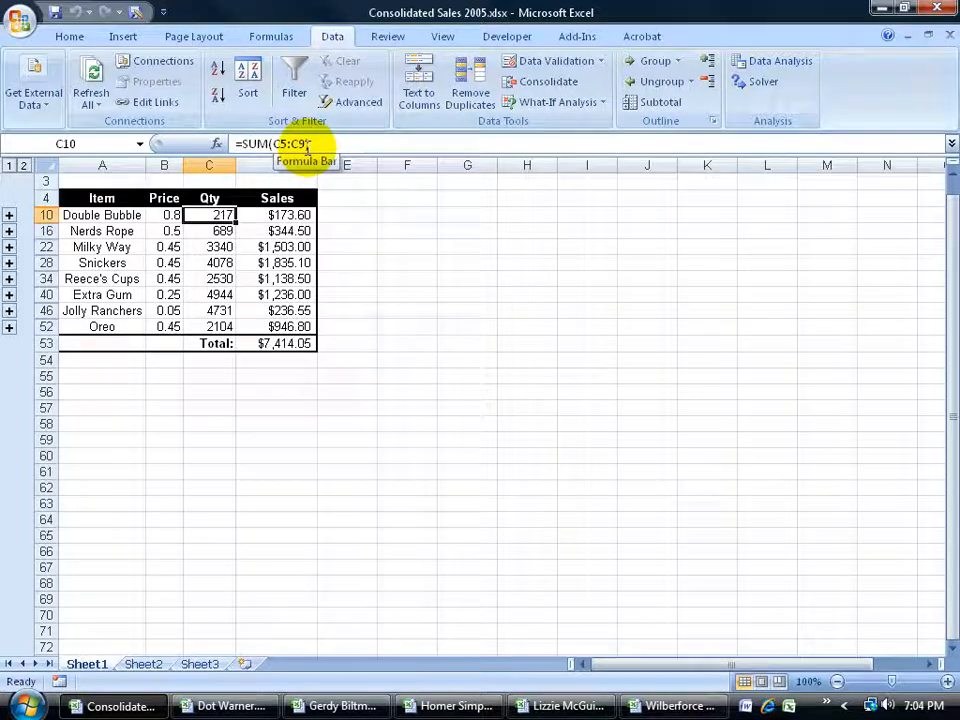
mouse_move(15, 175)
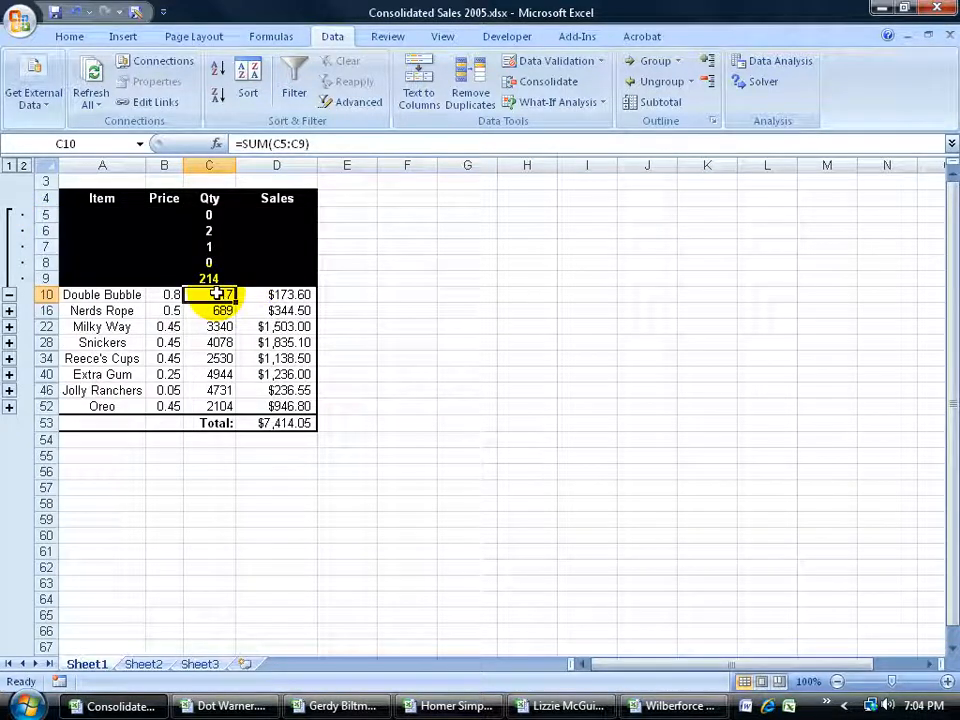
Step: Inspect Double Bubble's linked detail quantities, including Wilberforce's 214
left_click(208, 278)
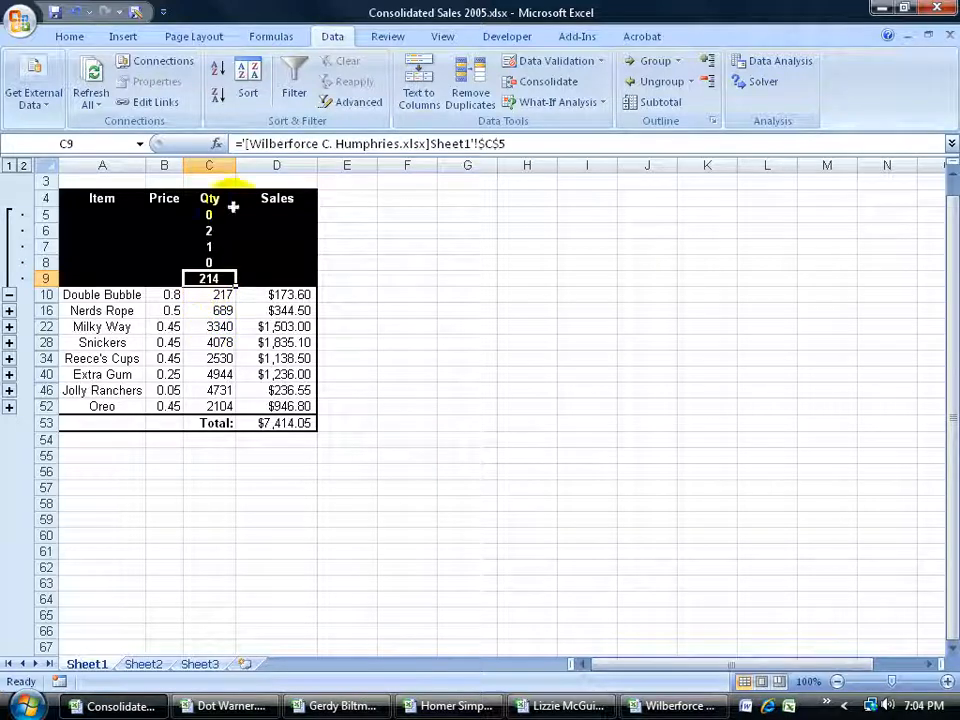
mouse_move(310, 143)
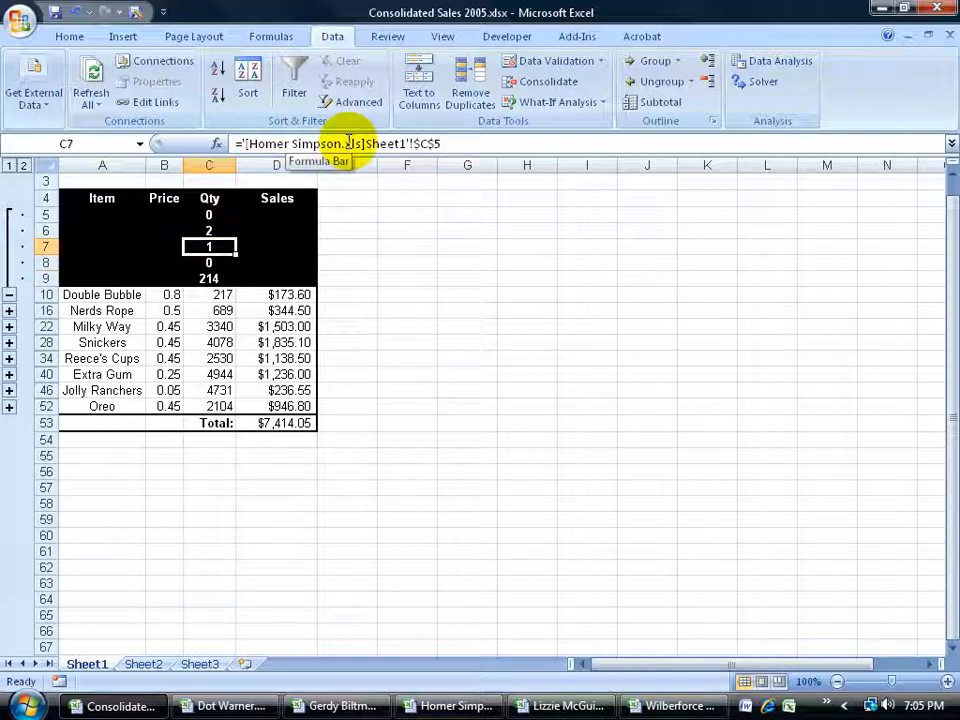
left_click(209, 278)
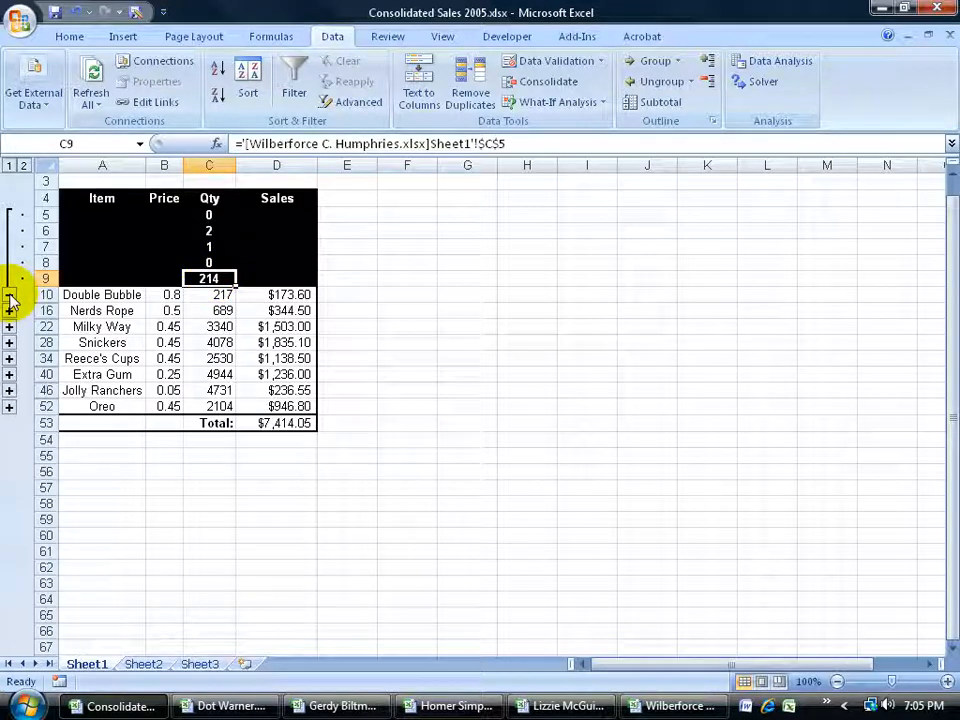
Step: Expand all product groups and inspect Lizzie's and Dot's linked Nerds Rope quantities
left_click(10, 294)
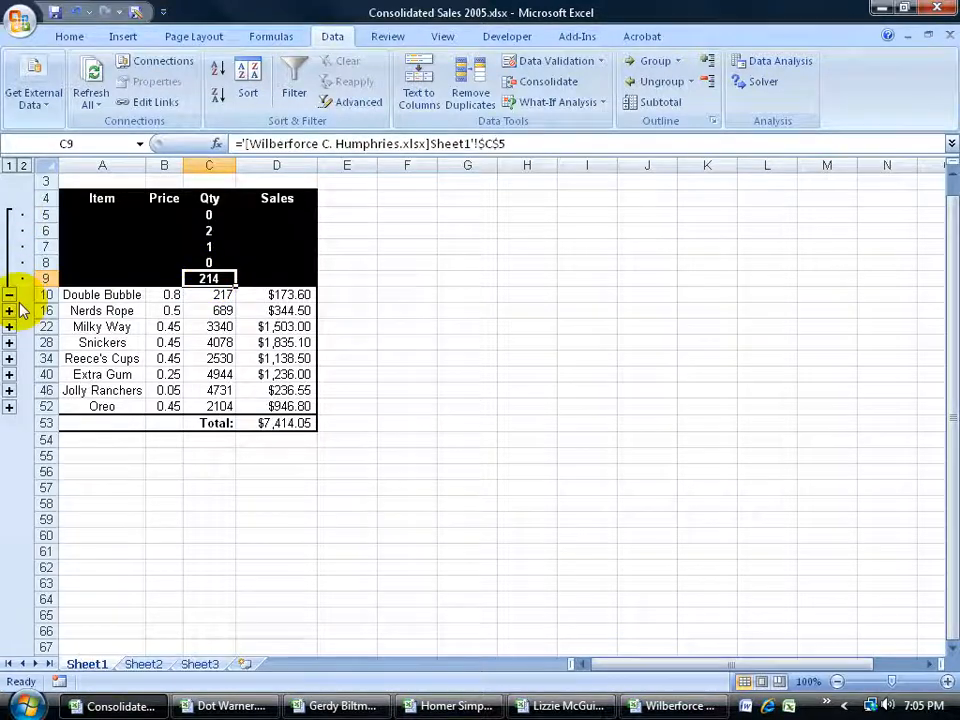
left_click(10, 166)
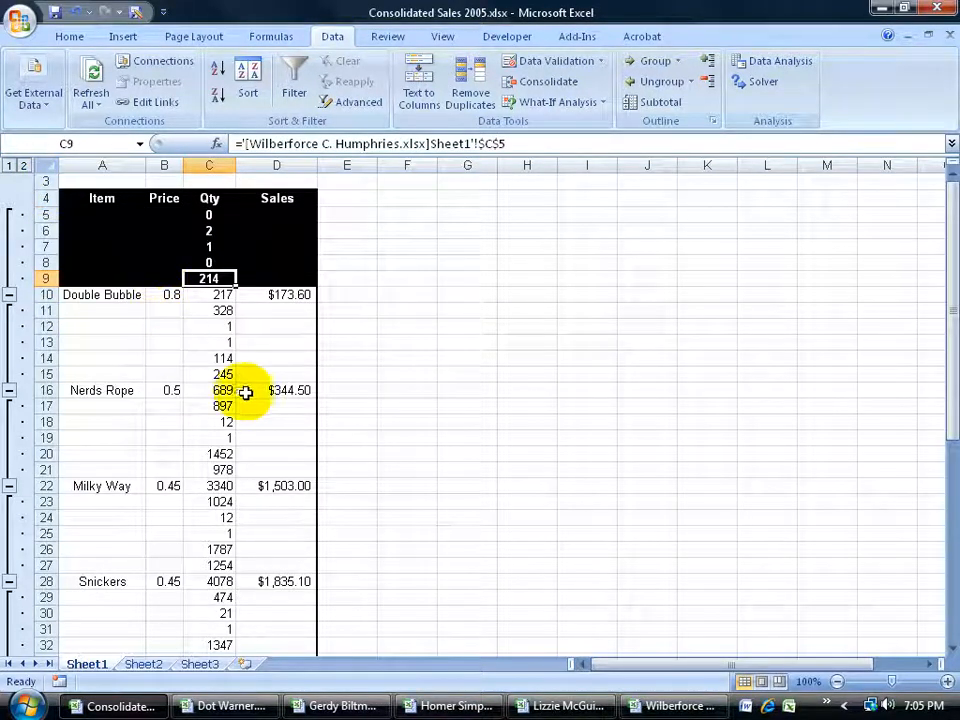
left_click(208, 358)
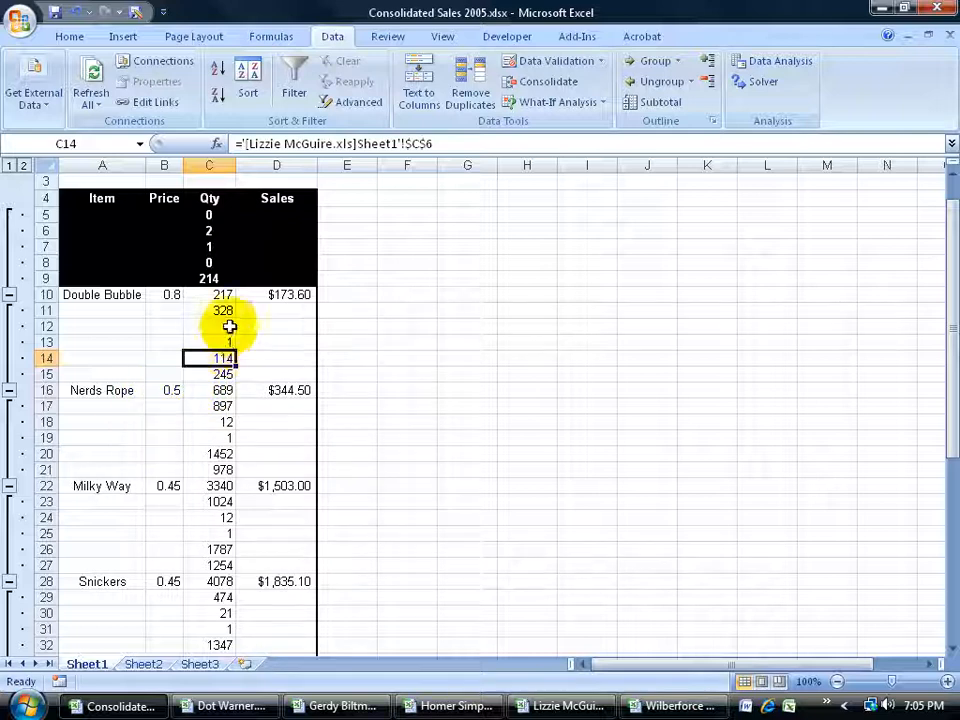
left_click(223, 310)
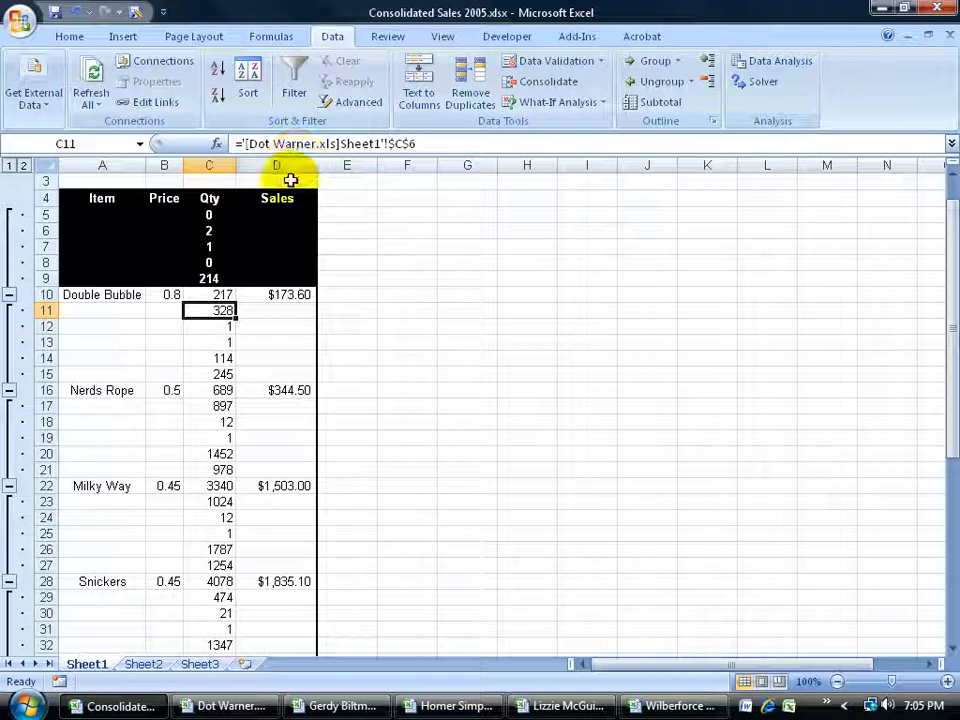
mouse_move(299, 336)
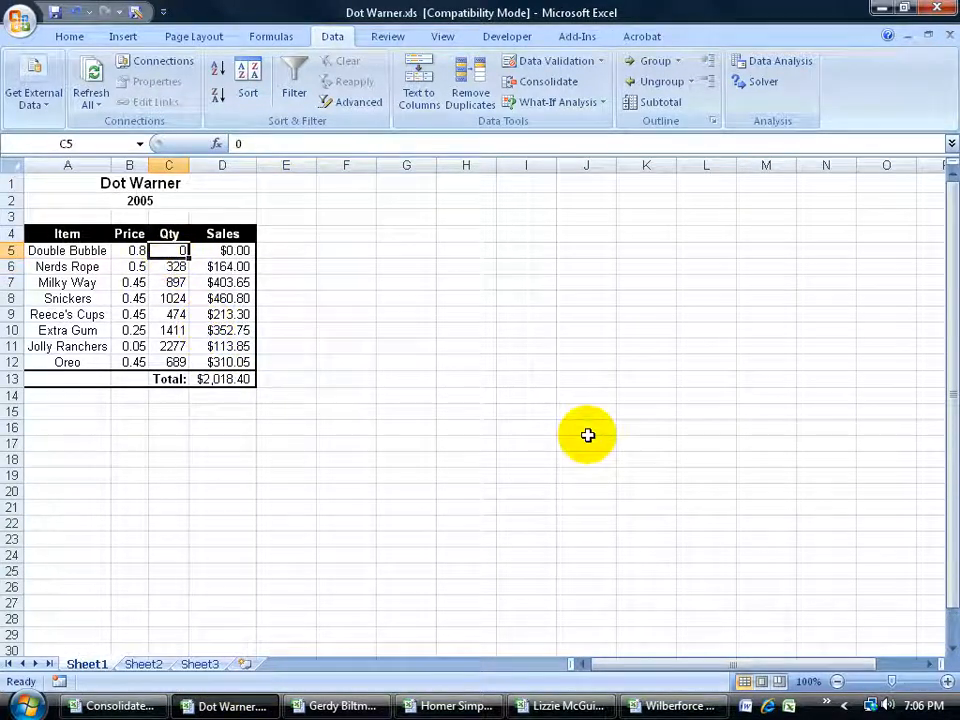
Step: Change Dot Warner's Double Bubble Qty in C5 from 0 to 200
type("200")
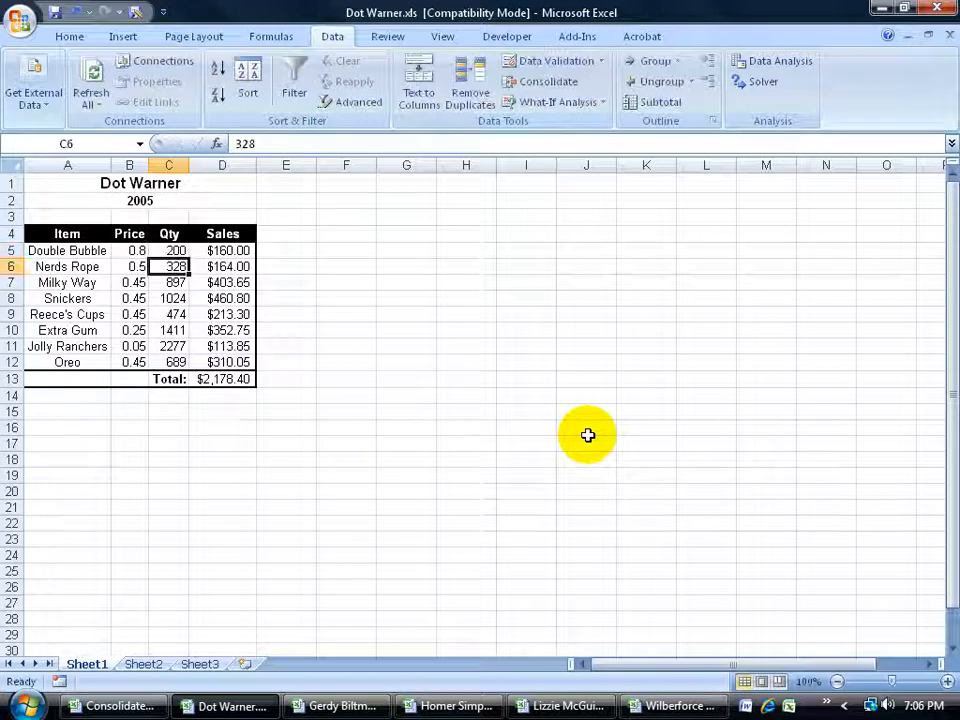